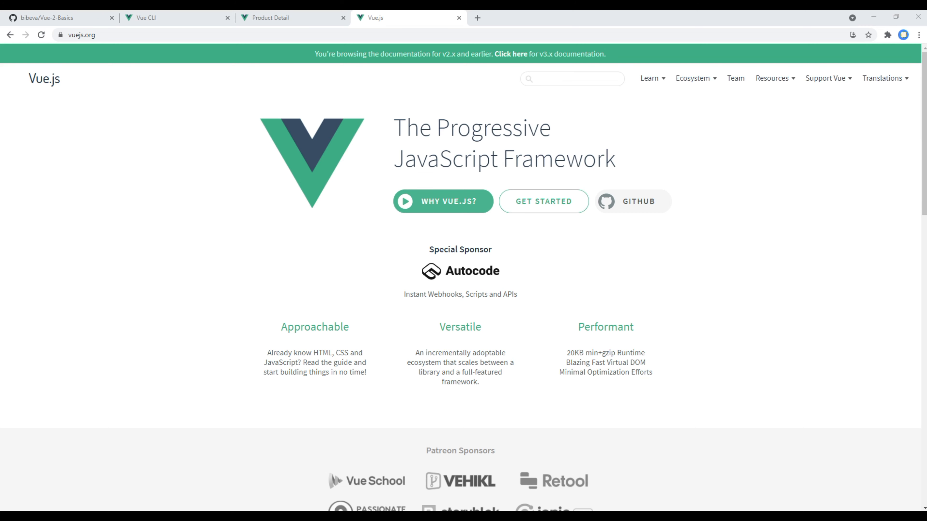
pyautogui.moveTo(667, 264)
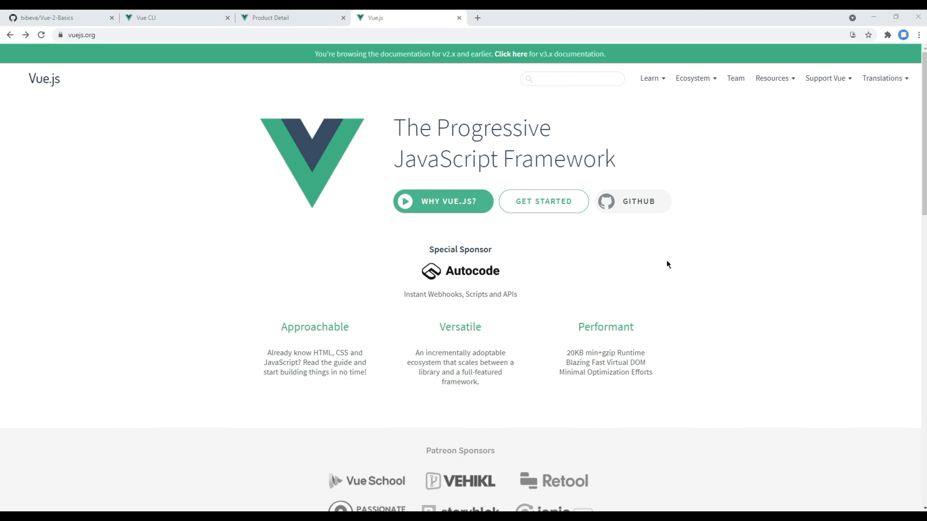
# Navigate the Vue 2 guide to its Installation page and highlight the CLI heading
pyautogui.click(542, 201)
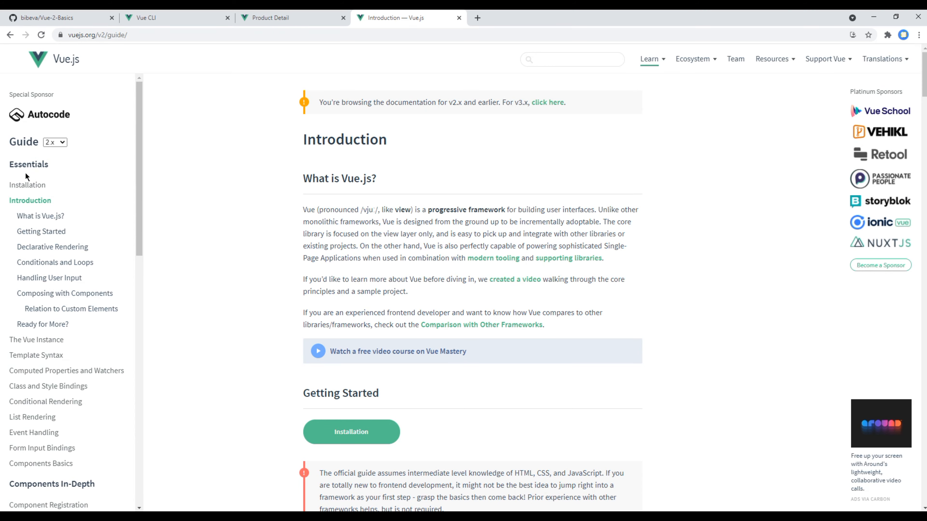
pyautogui.click(350, 432)
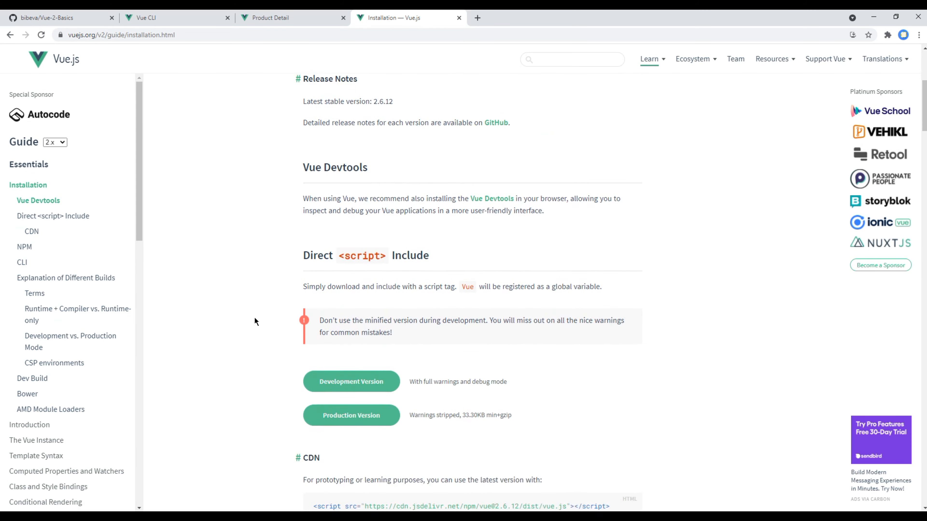
pyautogui.scroll(-3)
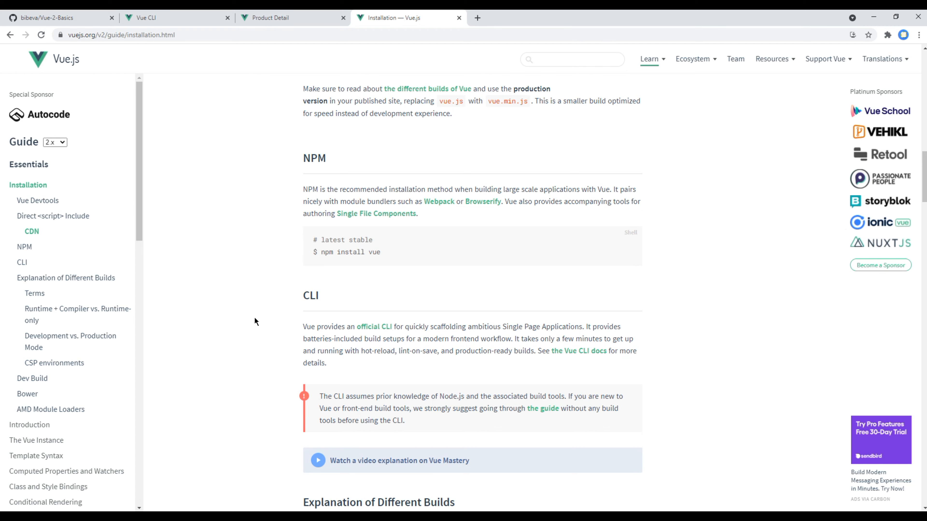
pyautogui.moveTo(352, 294)
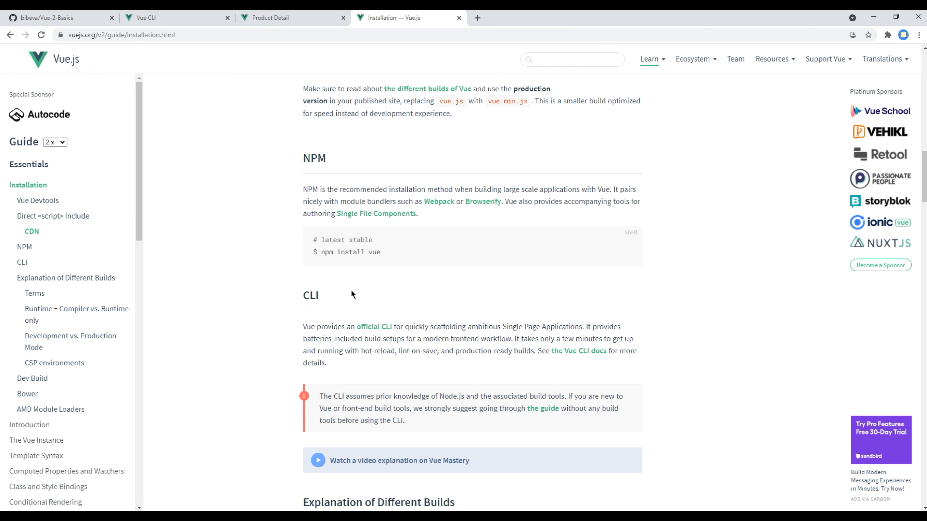
pyautogui.doubleClick(310, 296)
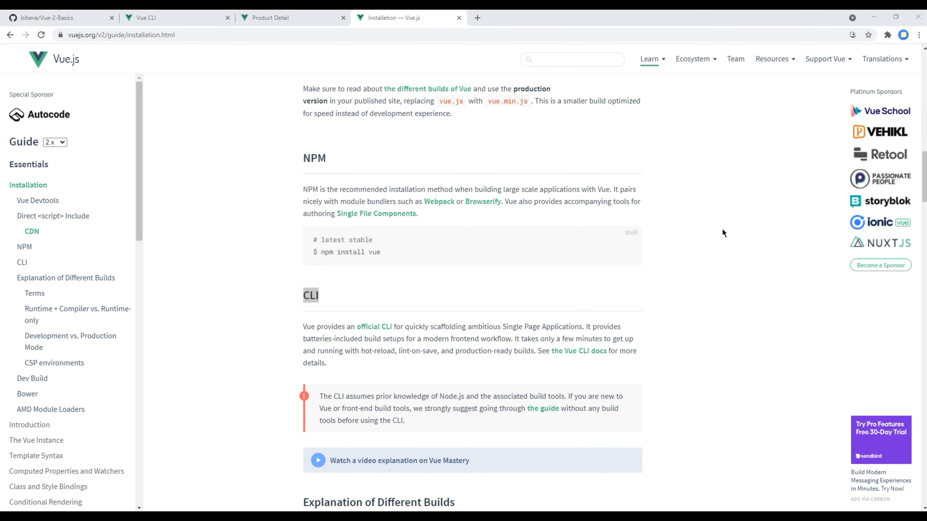
pyautogui.moveTo(432, 121)
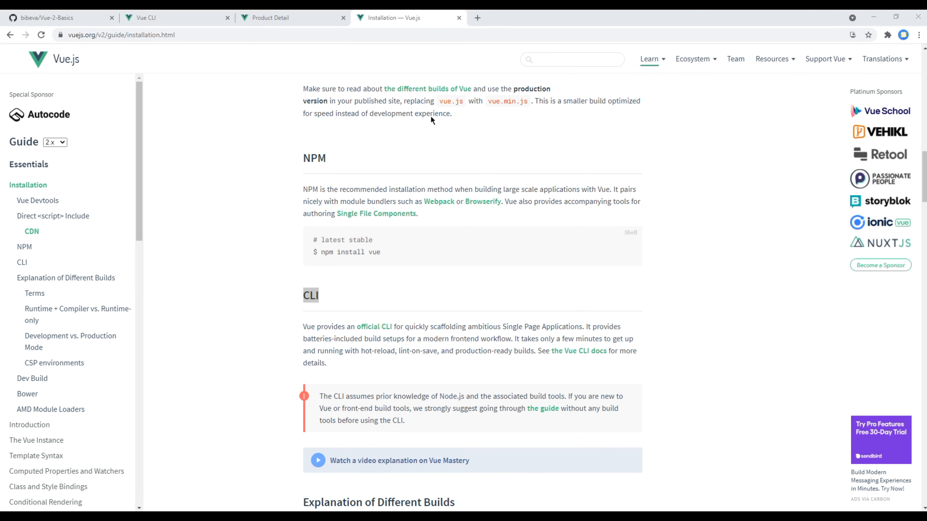
# Switch to the Vue CLI docs and navigate Get Started to its Installation page
pyautogui.click(171, 17)
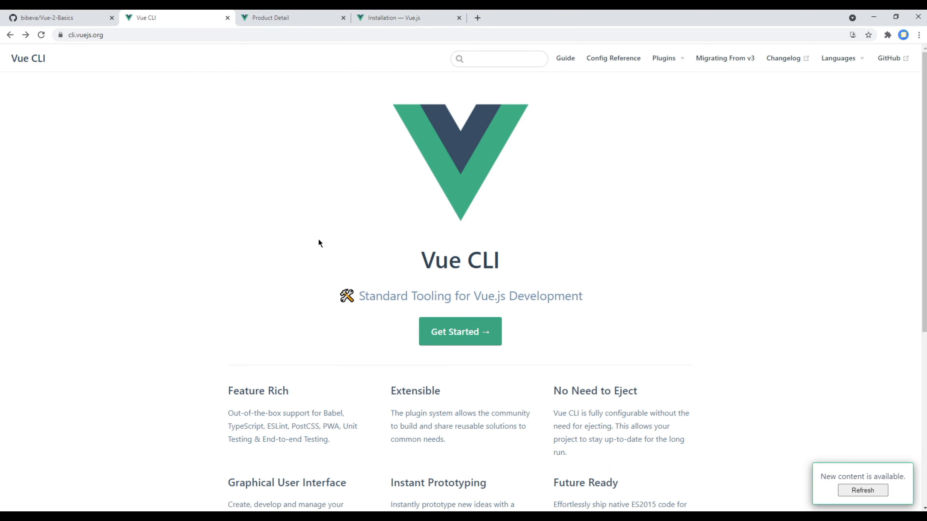
pyautogui.moveTo(468, 338)
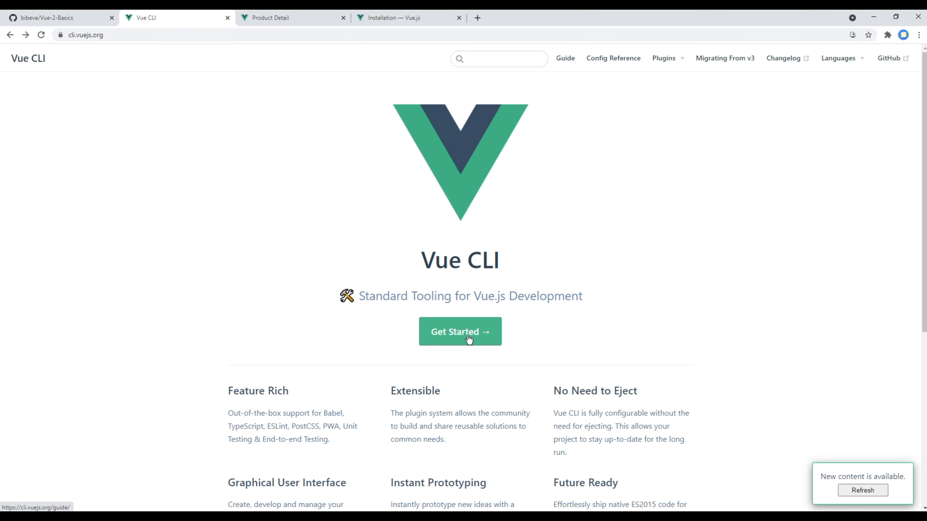
pyautogui.click(460, 332)
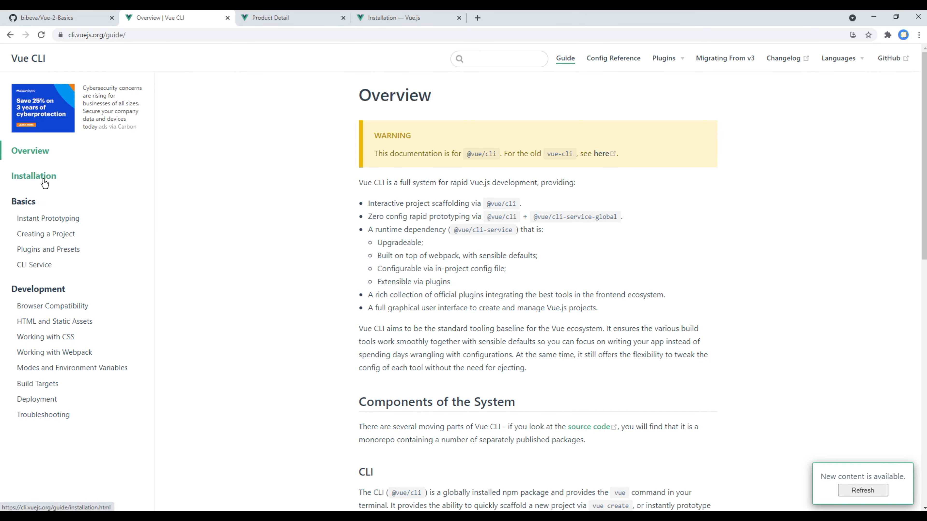
pyautogui.click(33, 176)
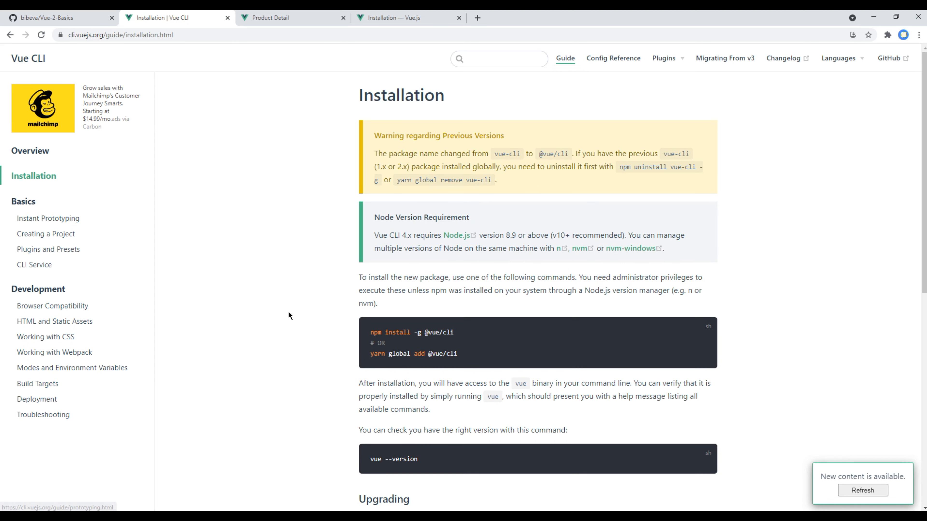
pyautogui.moveTo(369, 335)
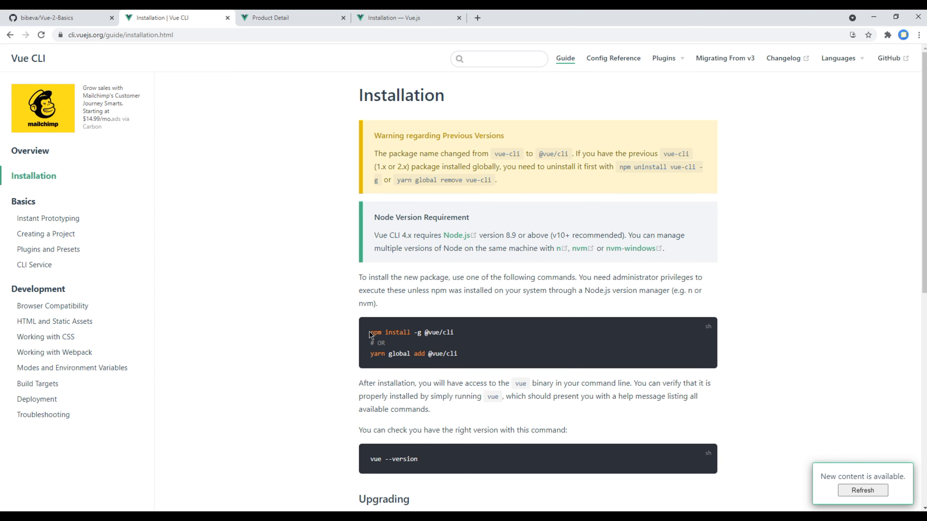
pyautogui.moveTo(395, 353)
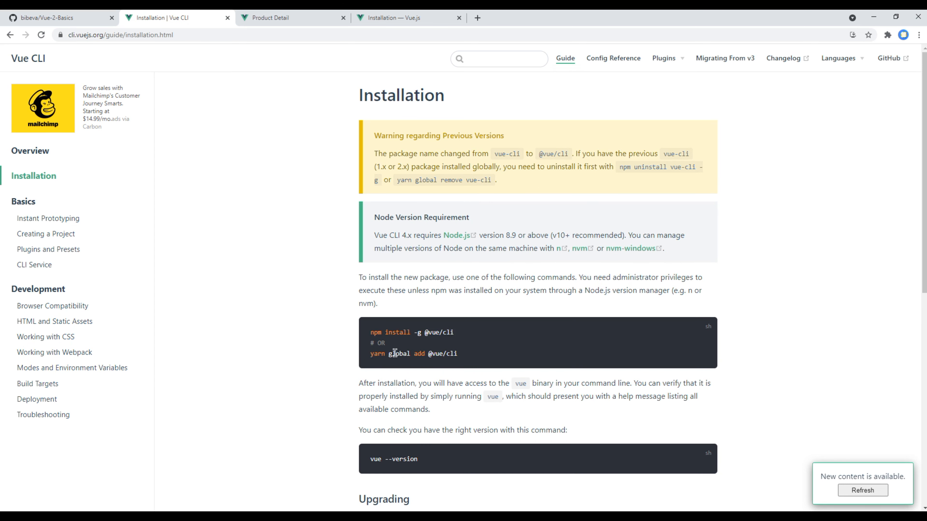
pyautogui.moveTo(279, 374)
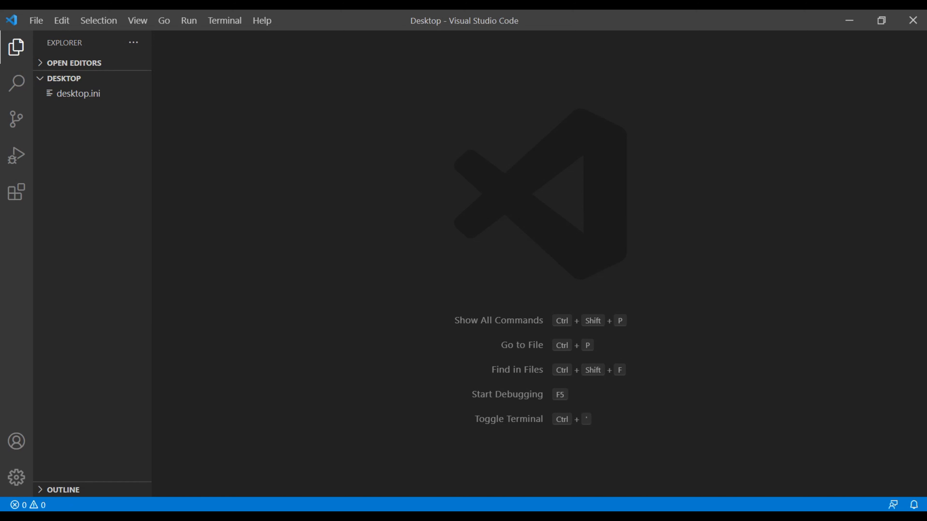
pyautogui.moveTo(289, 219)
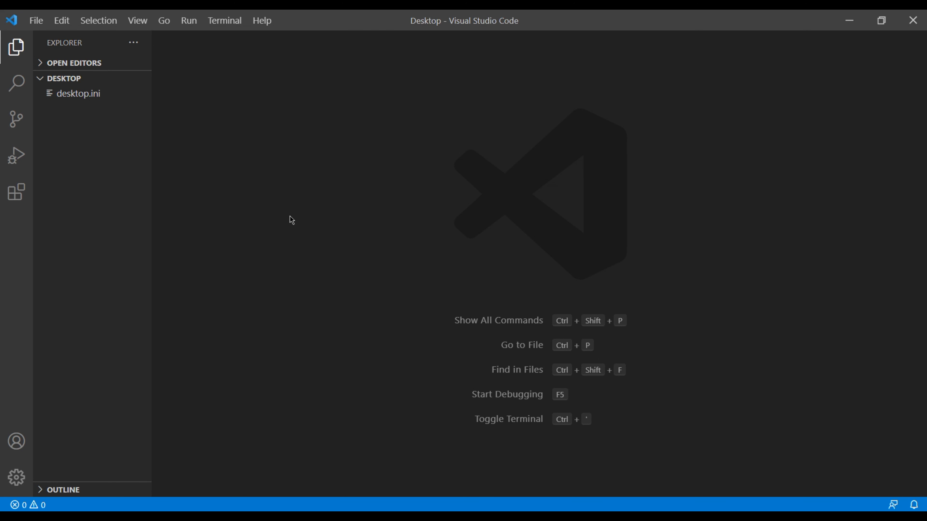
pyautogui.moveTo(297, 223)
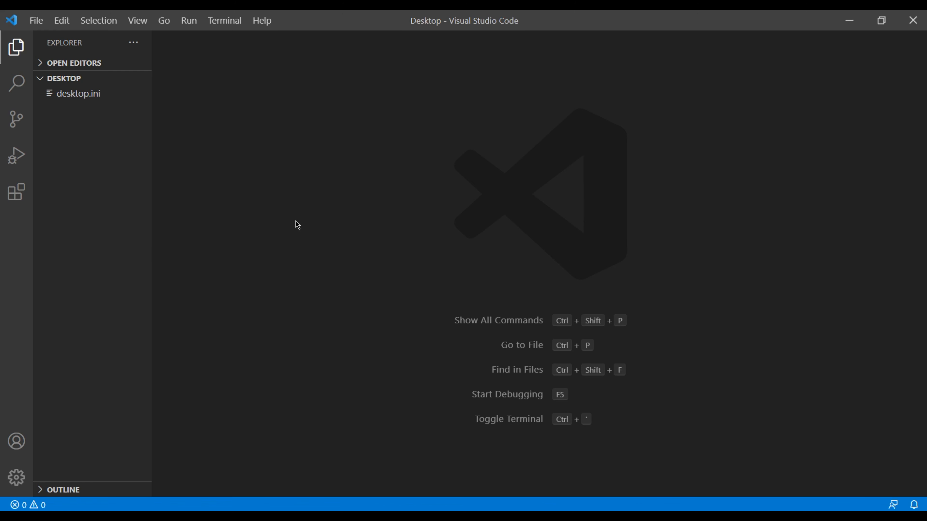
pyautogui.click(137, 21)
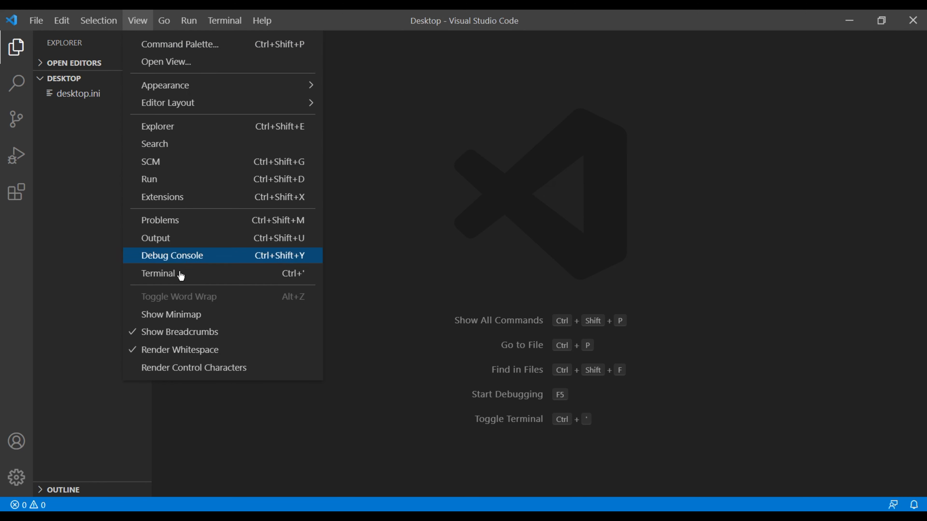
pyautogui.click(157, 274)
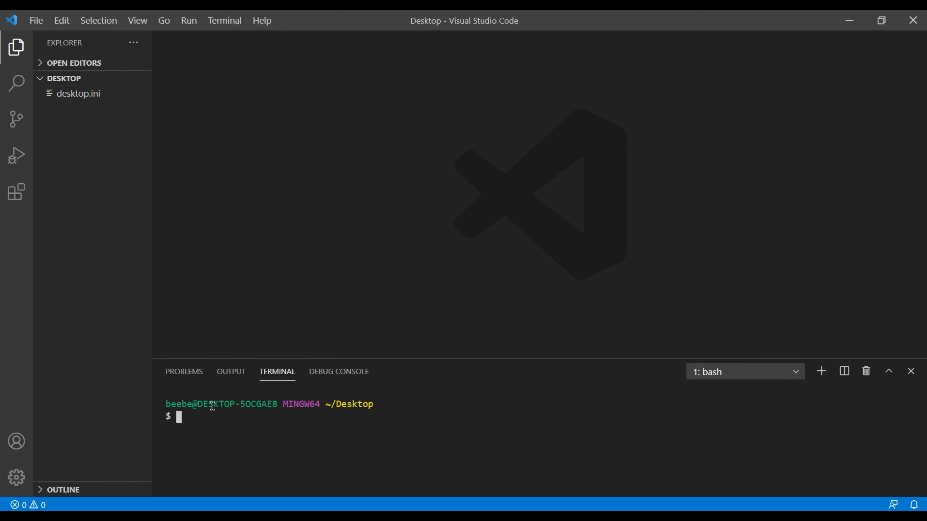
pyautogui.write('vue')
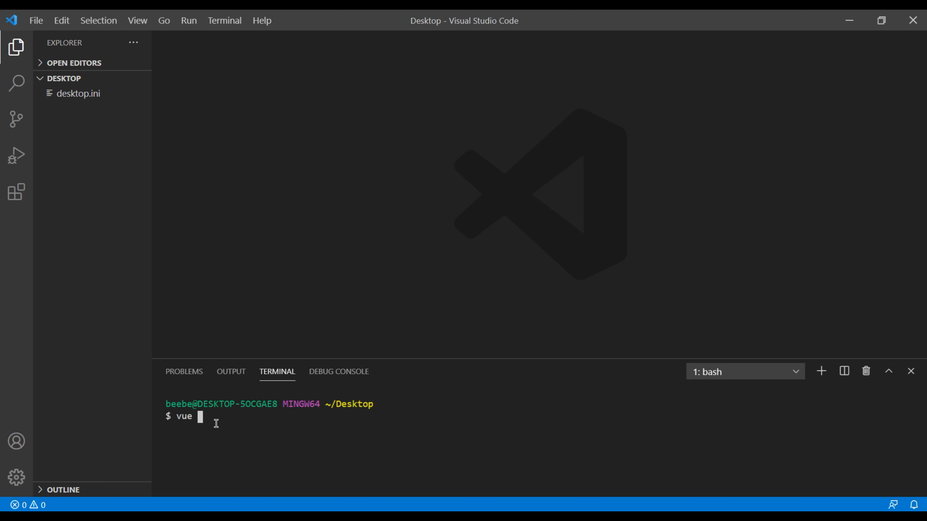
pyautogui.write('--version')
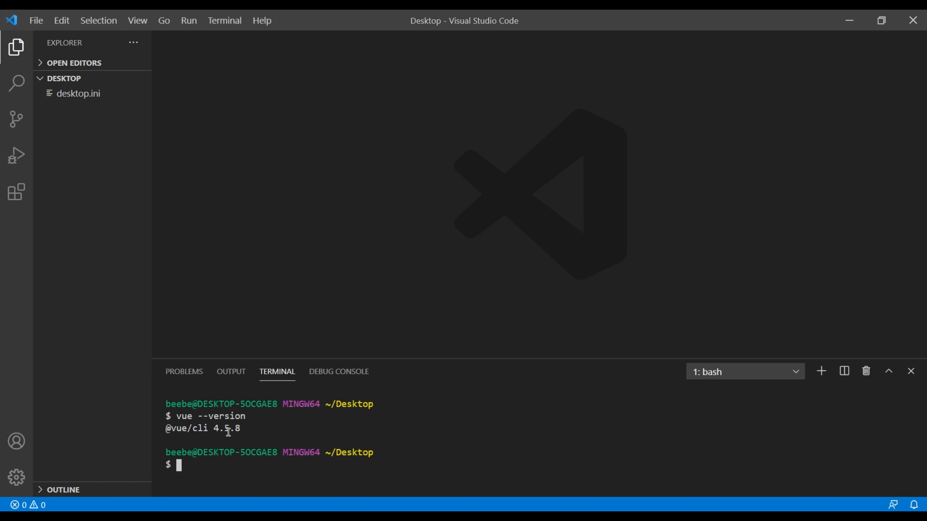
pyautogui.moveTo(243, 468)
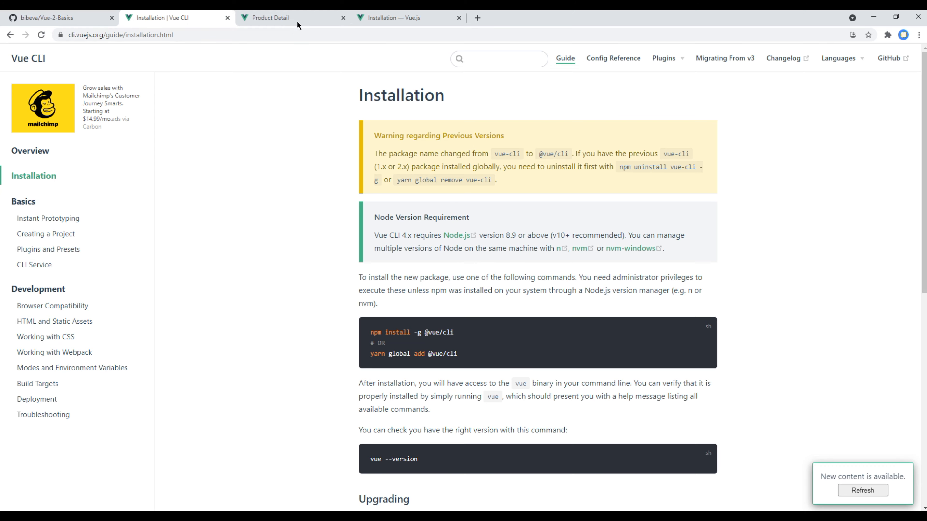
# View the finished Nike Air Force demo, then the bibeva/Vue-2-Basics GitHub repository
pyautogui.click(269, 17)
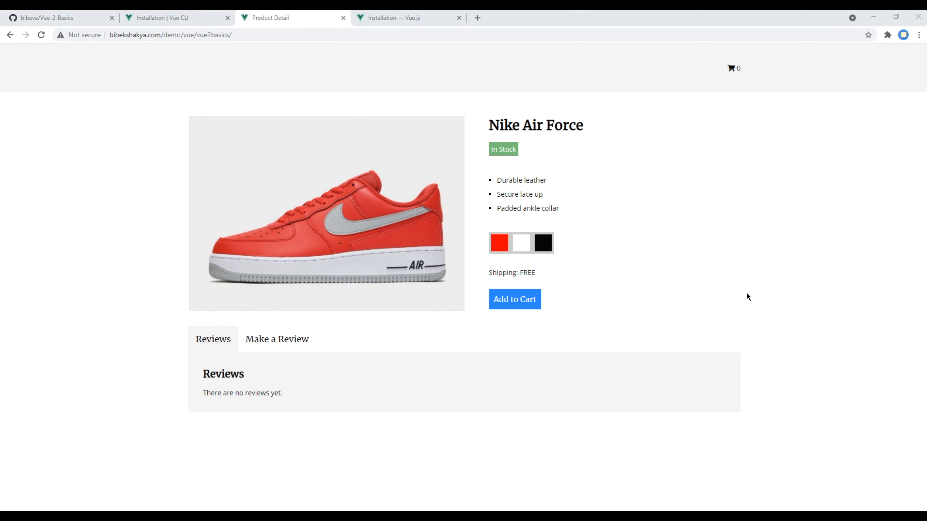
pyautogui.moveTo(718, 260)
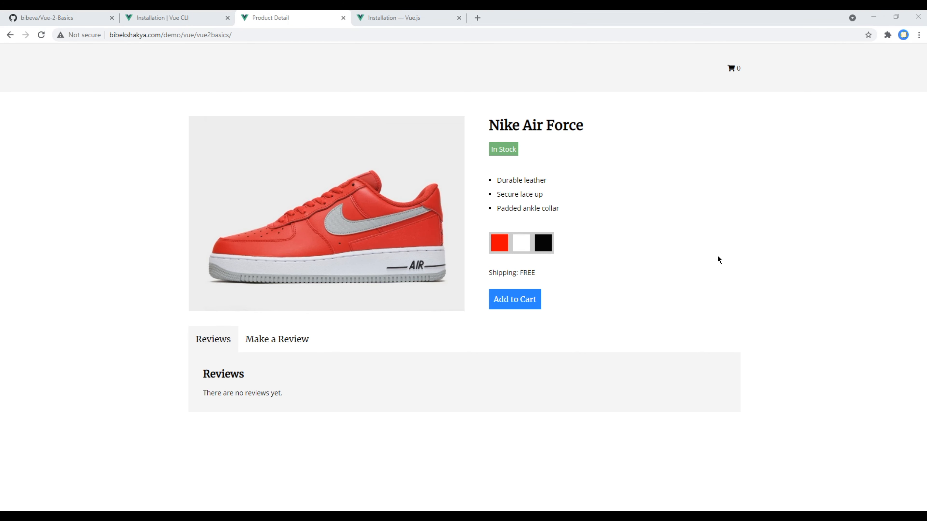
pyautogui.click(53, 17)
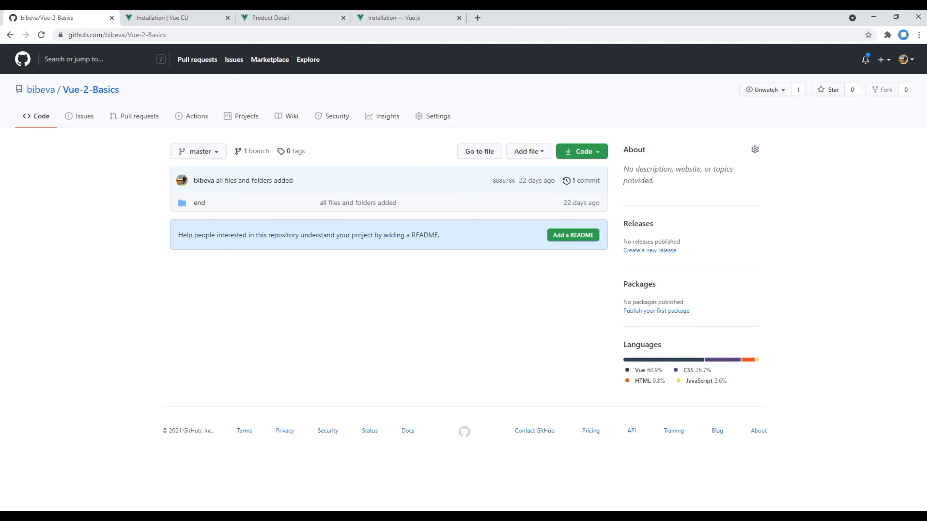
pyautogui.moveTo(821, 69)
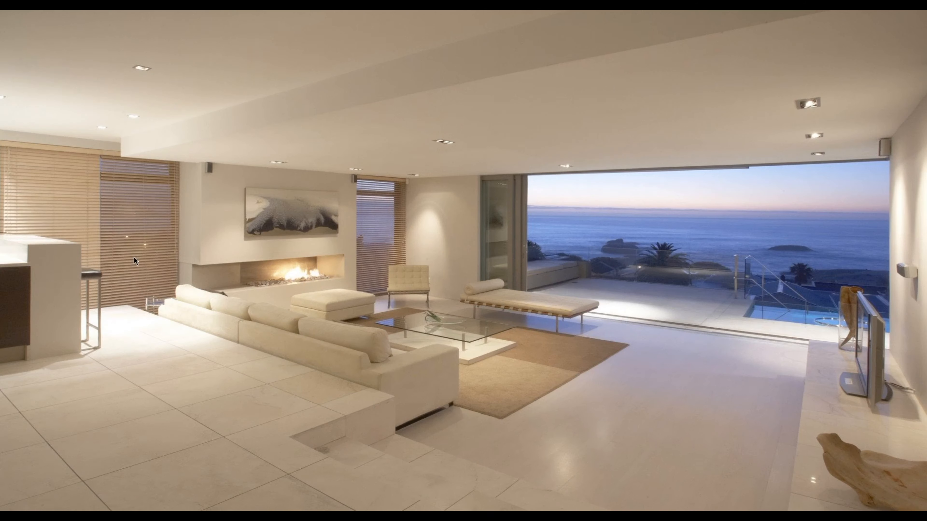
# Create a desktop folder named vue2basics via the desktop context menu
pyautogui.rightClick(134, 261)
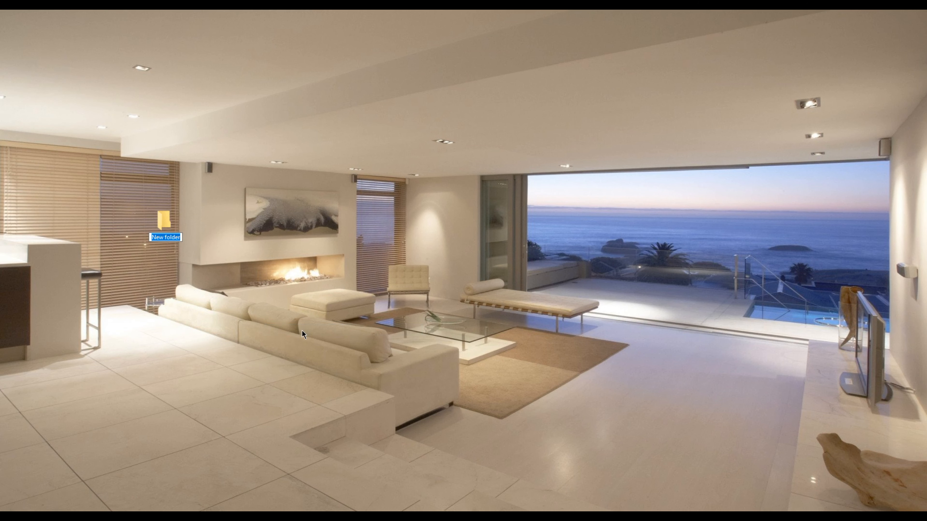
pyautogui.write('vue2basics')
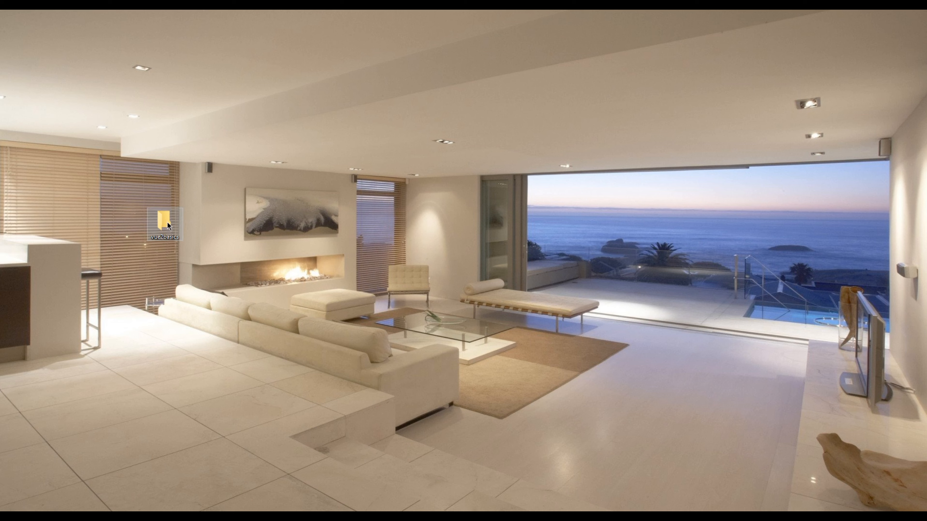
pyautogui.moveTo(164, 223); pyautogui.dragTo(18, 29)
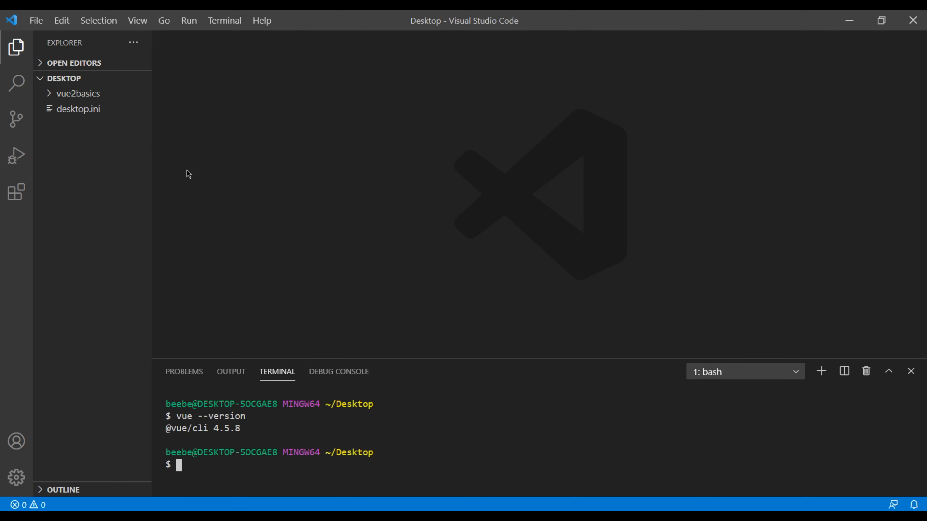
# Make the vue2basics folder the workspace and start an integrated terminal in it
pyautogui.click(35, 20)
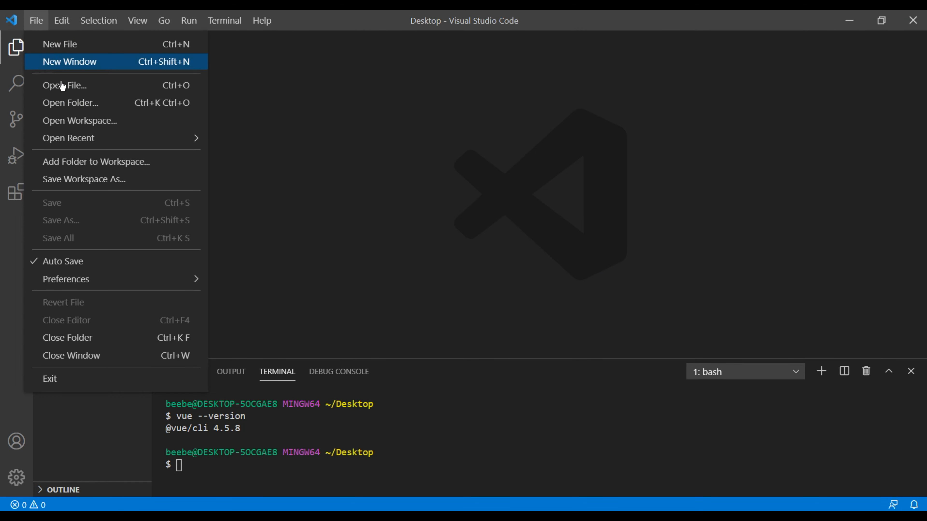
pyautogui.click(70, 102)
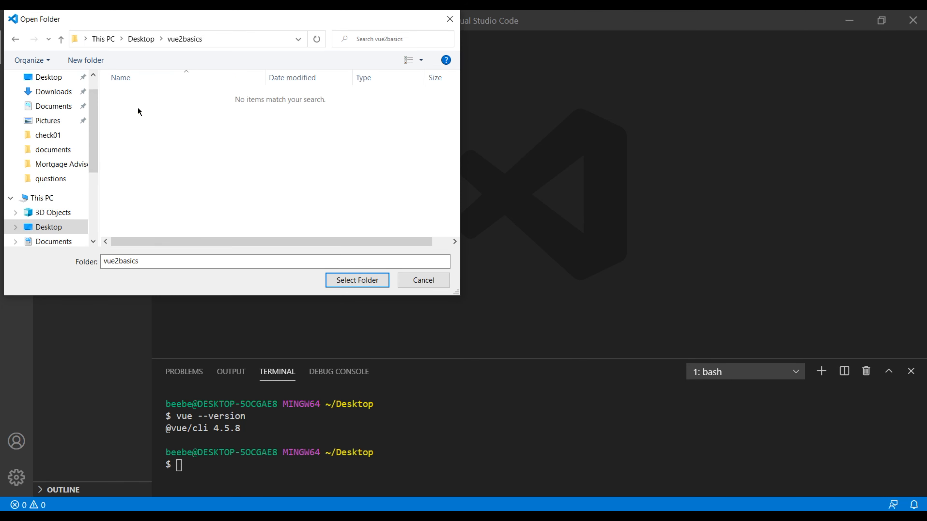
pyautogui.click(356, 280)
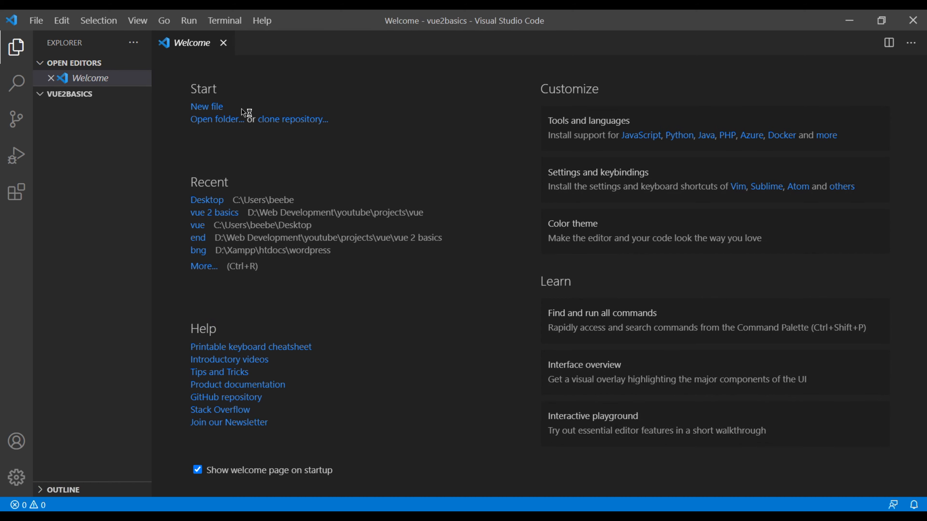
pyautogui.click(137, 20)
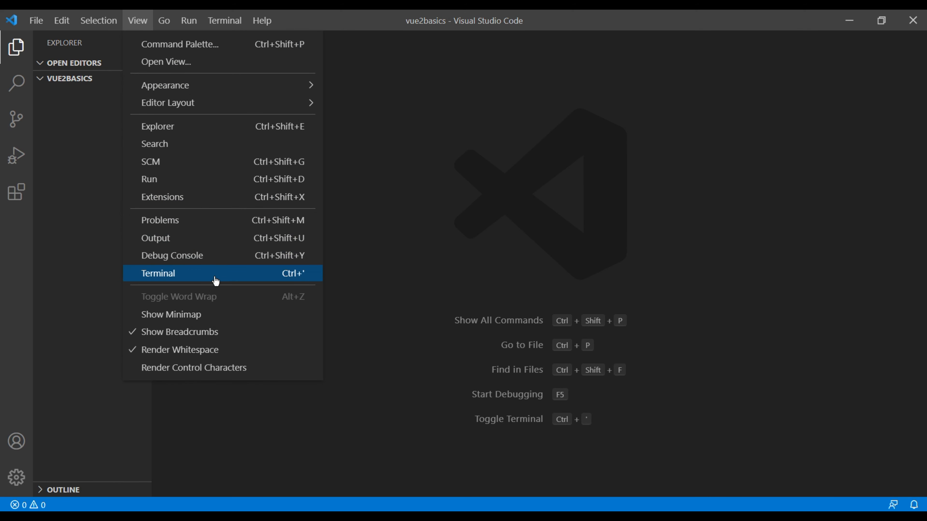
pyautogui.click(158, 273)
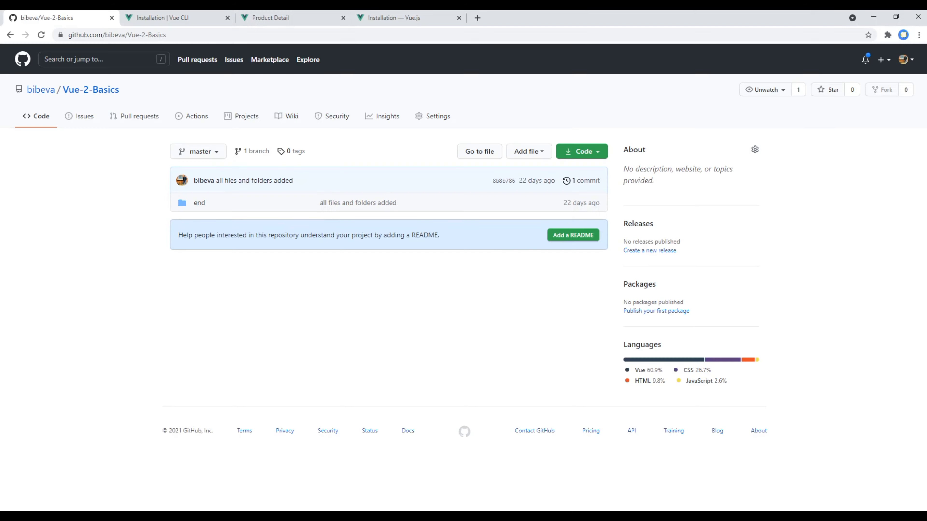
# Consult the Creating a Project page's vue create hello-world example, then return to the editor
pyautogui.click(172, 17)
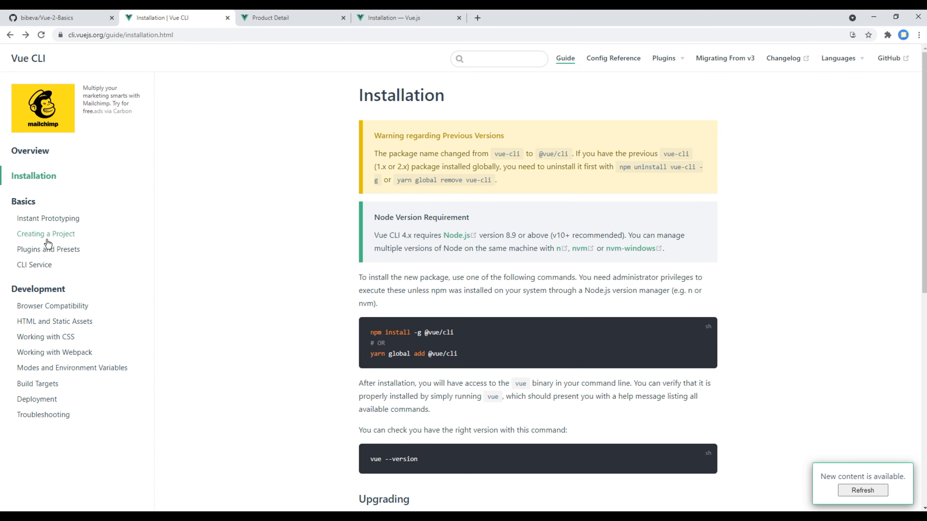
pyautogui.click(45, 234)
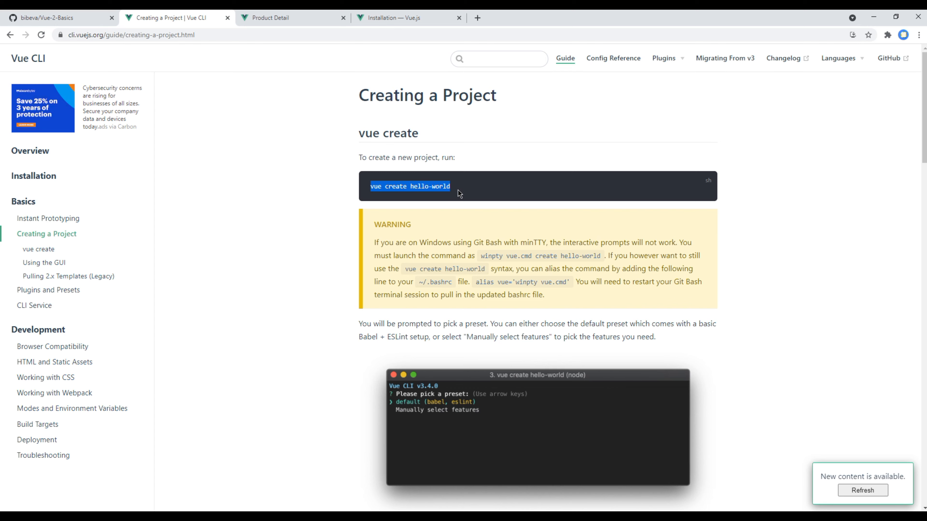
pyautogui.click(396, 186)
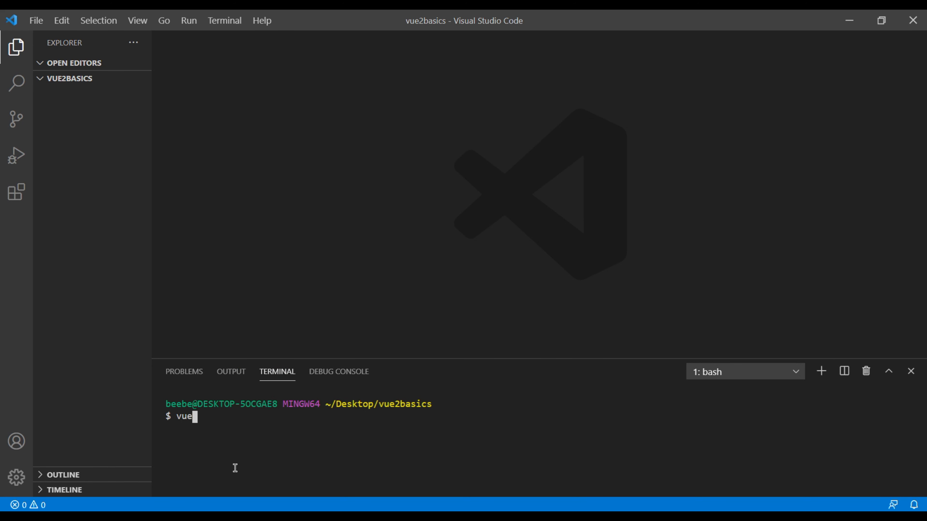
# Run vue create end and accept the Default ([Vue 2] babel, eslint) preset
pyautogui.write('create')
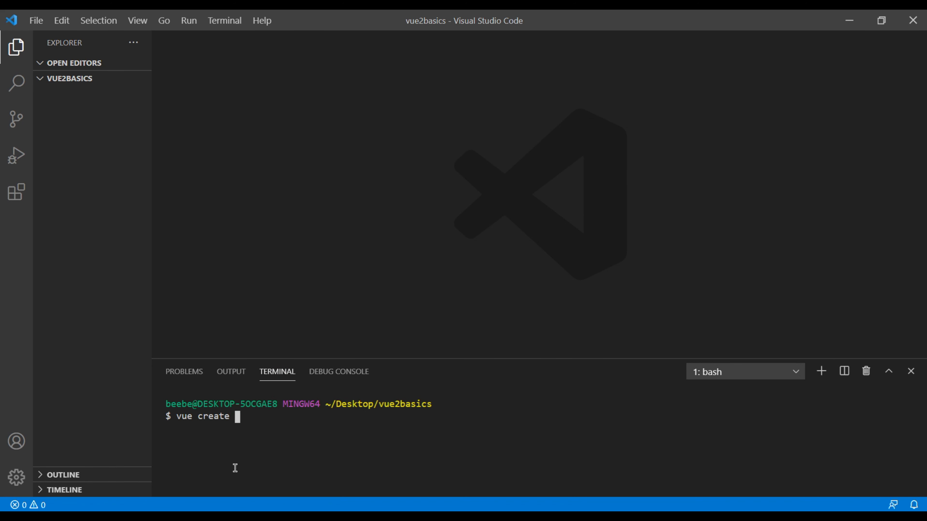
pyautogui.write('end')
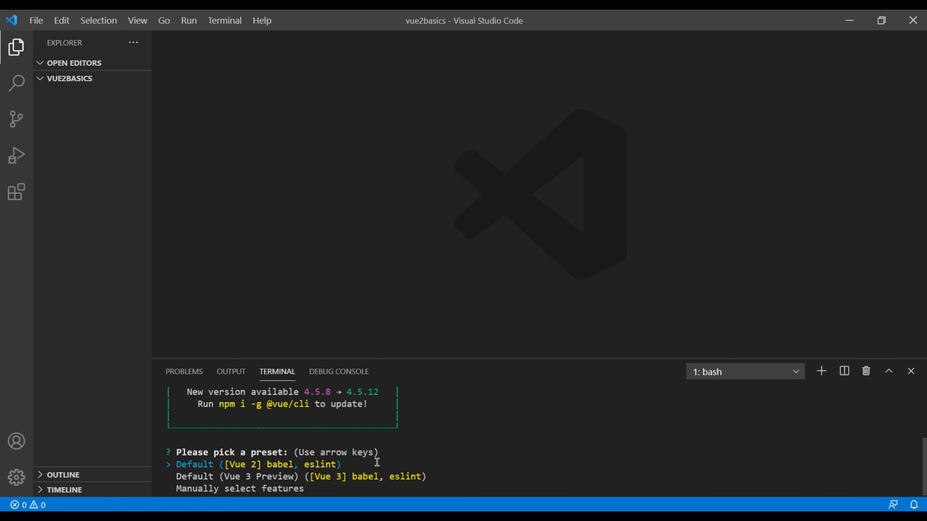
pyautogui.press('Enter')
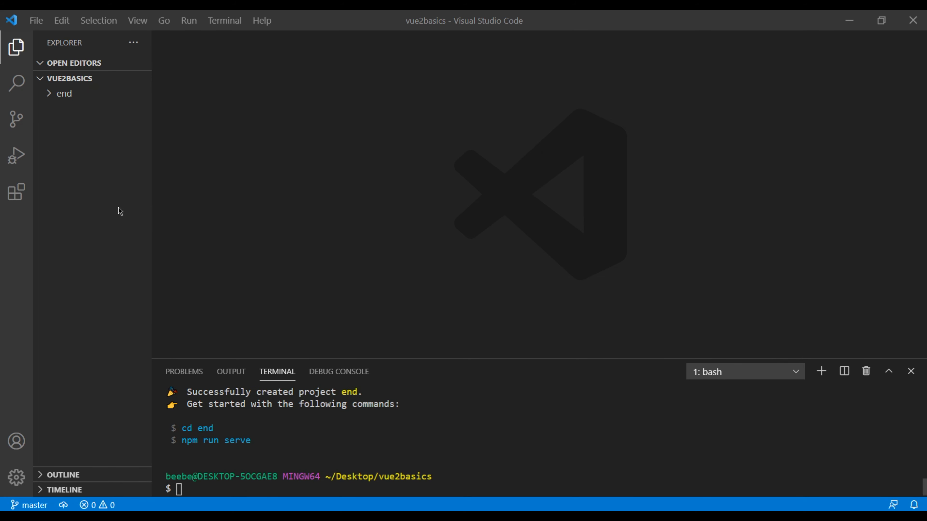
# Expand the end folder, cd into it and launch npm run serve
pyautogui.click(64, 93)
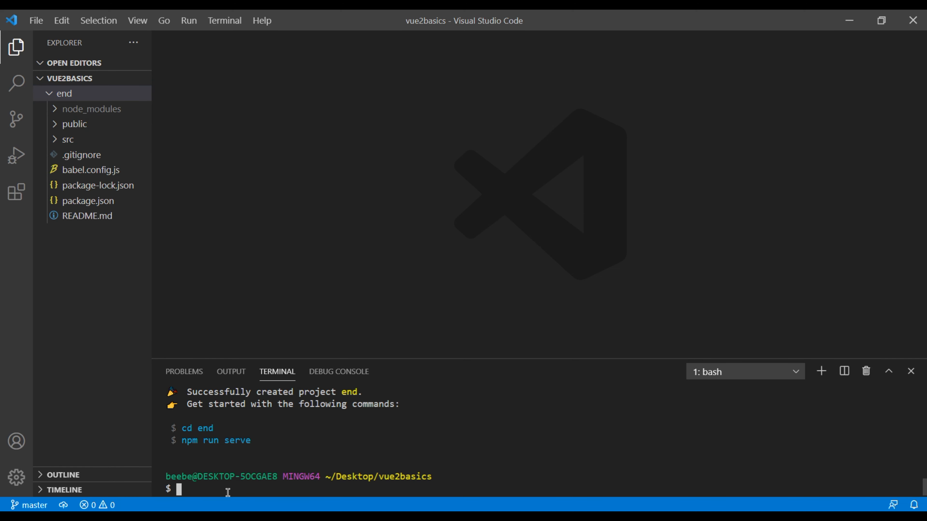
pyautogui.write('cd end')
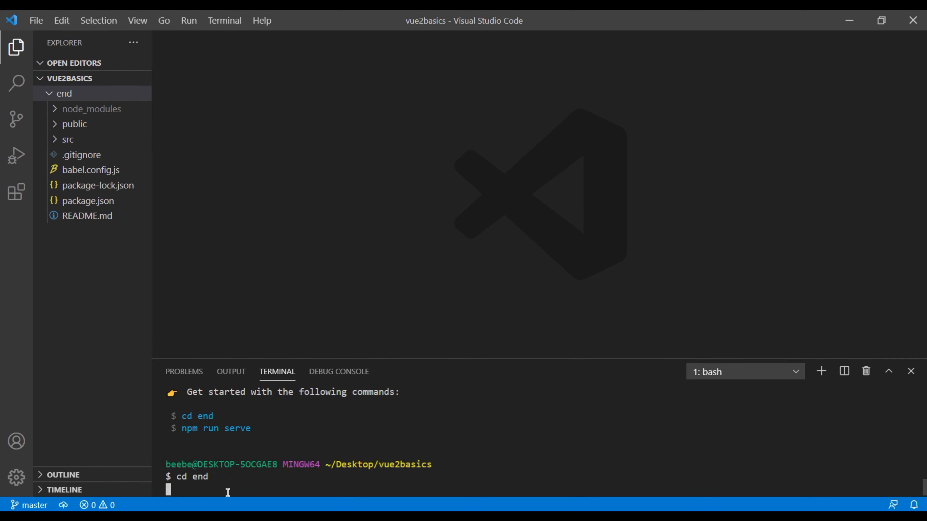
pyautogui.write('npm')
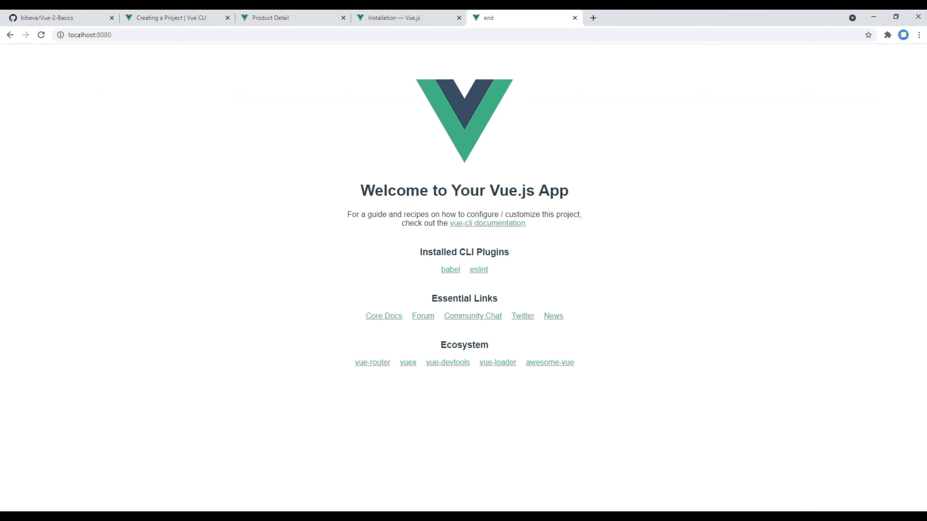
pyautogui.moveTo(851, 245)
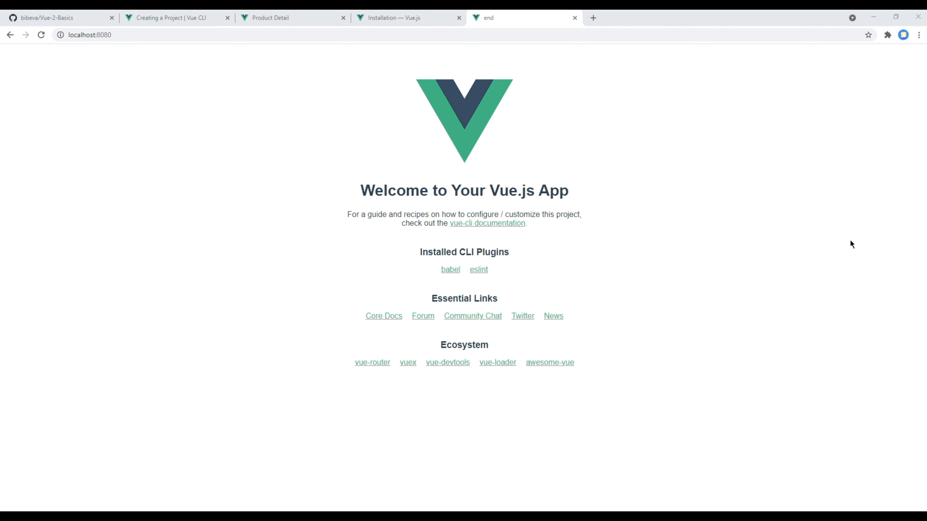
pyautogui.moveTo(741, 249)
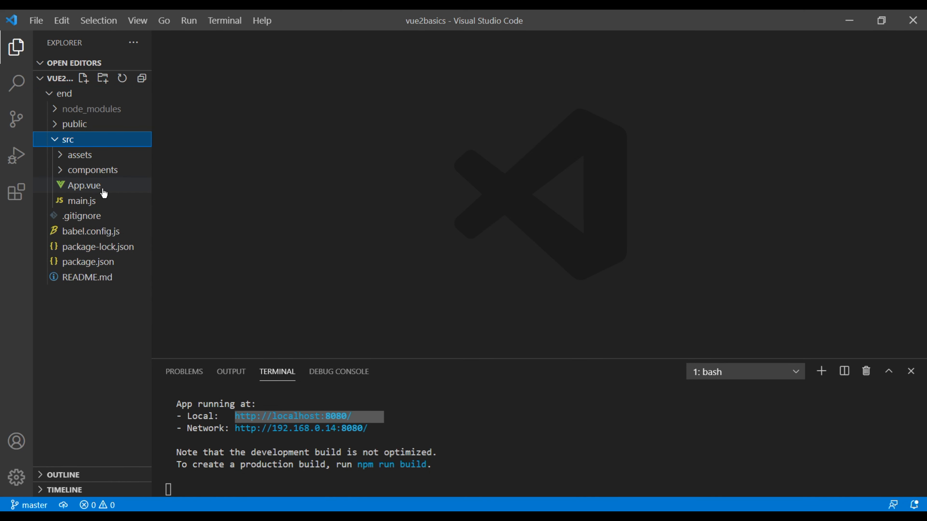
# After checking HelloWorld.vue, change App.vue's msg to 'Welcome to my Vue.js App'
pyautogui.doubleClick(84, 185)
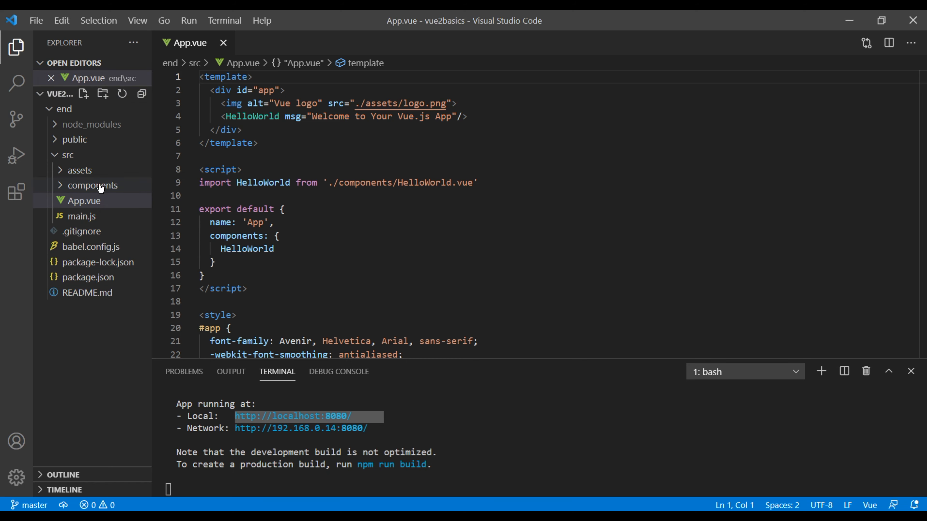
pyautogui.click(92, 185)
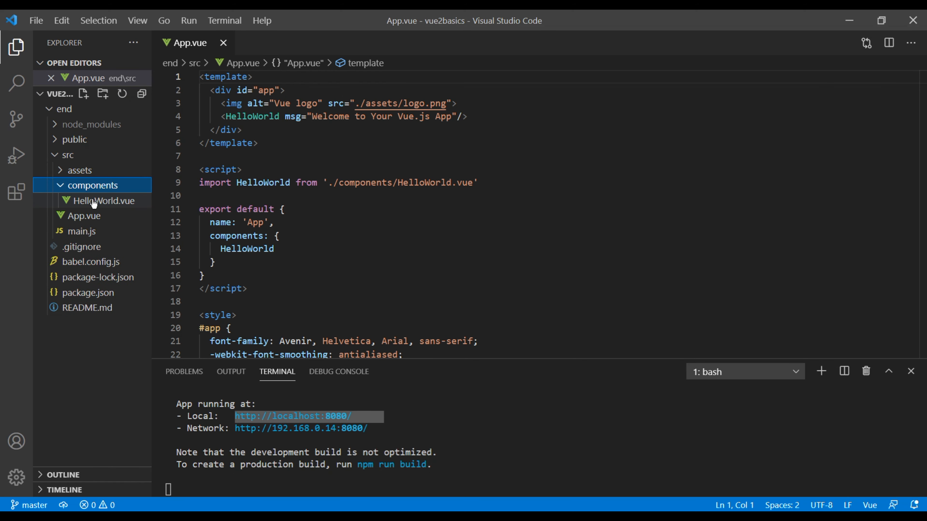
pyautogui.click(103, 200)
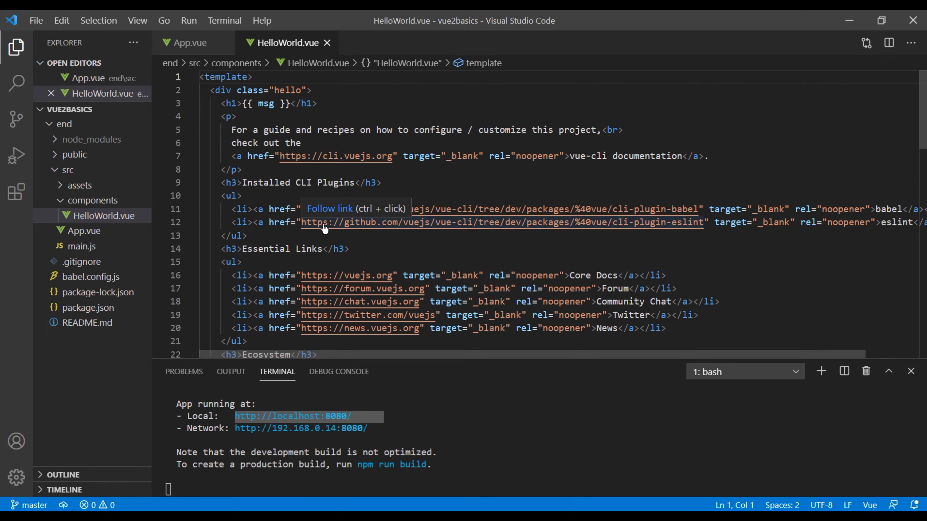
pyautogui.click(190, 43)
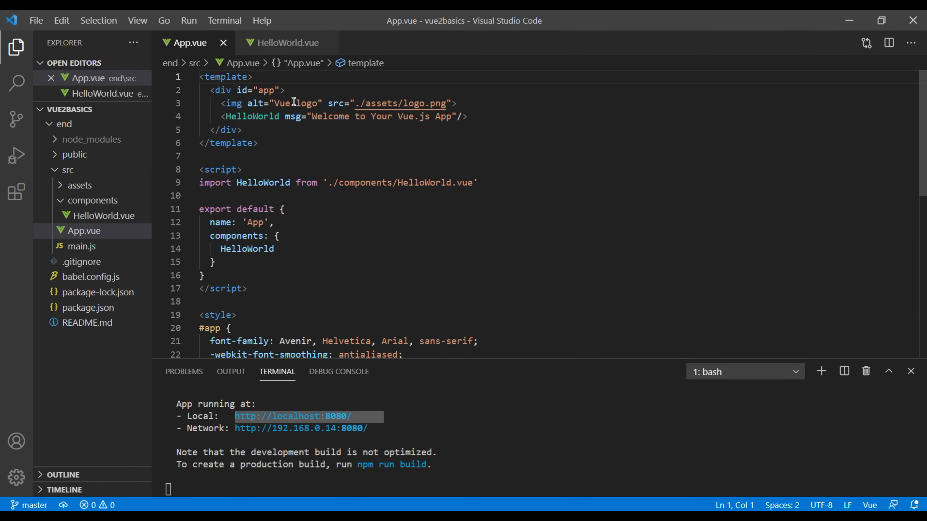
pyautogui.moveTo(321, 126)
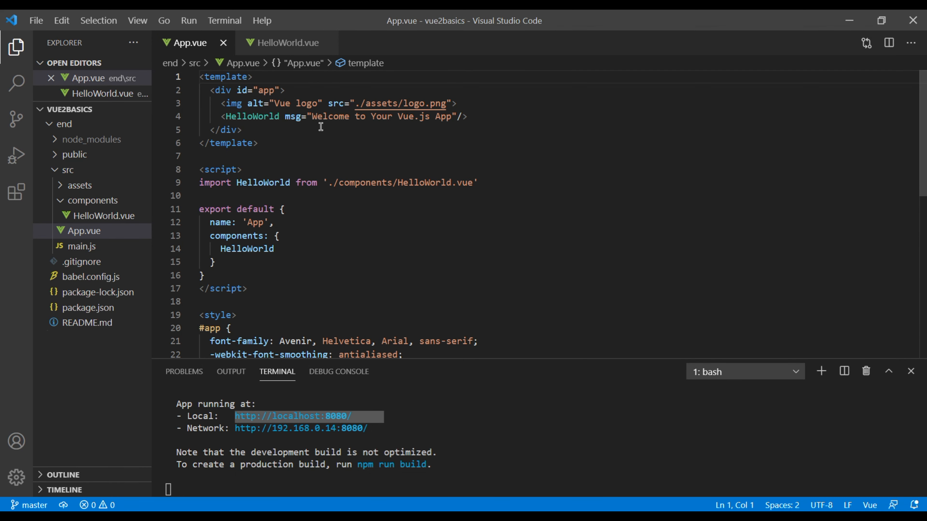
pyautogui.moveTo(336, 116)
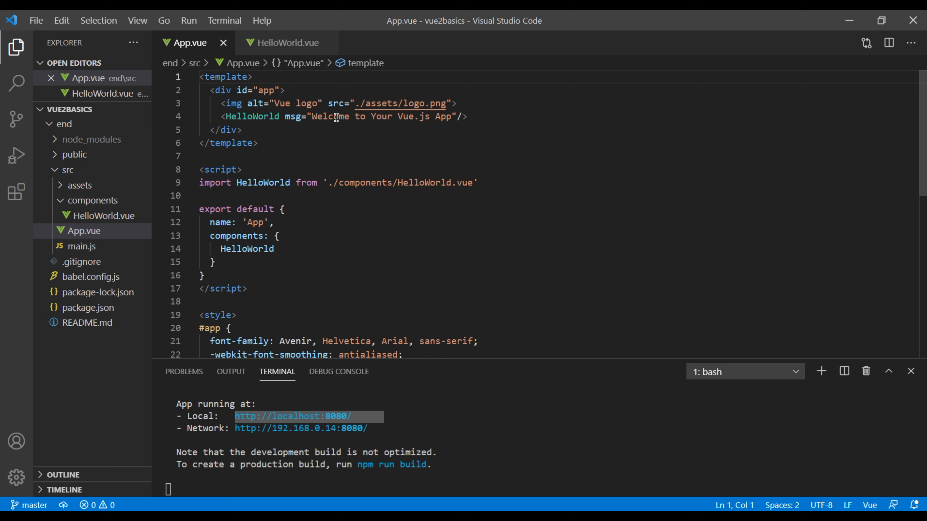
pyautogui.click(387, 116)
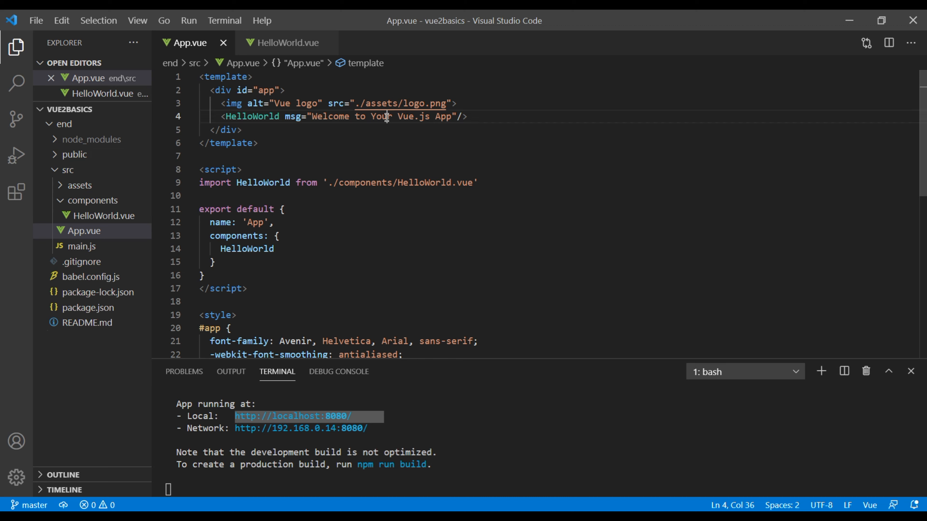
pyautogui.write('my')
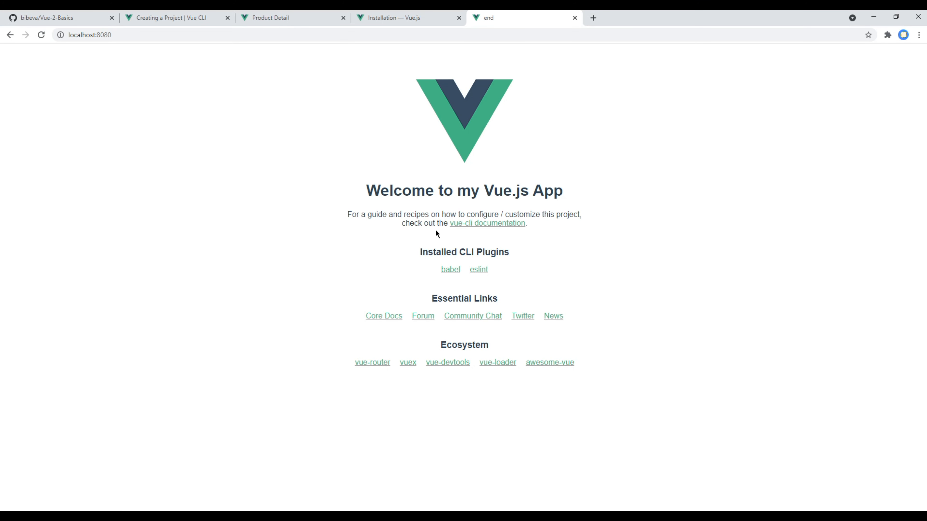
pyautogui.moveTo(707, 265)
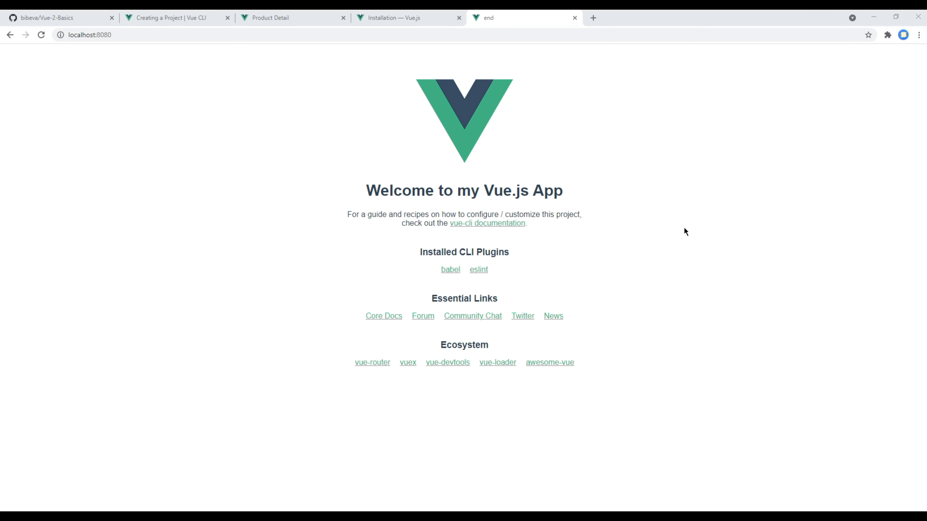
# Confirm the heading reads 'Welcome to my Vue.js App', then return to the Product Detail demo page
pyautogui.click(272, 18)
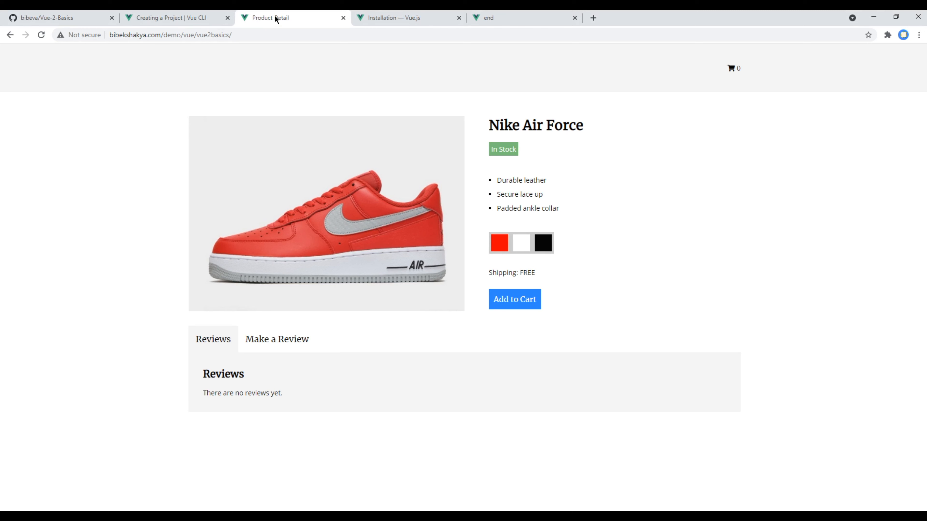
pyautogui.moveTo(700, 265)
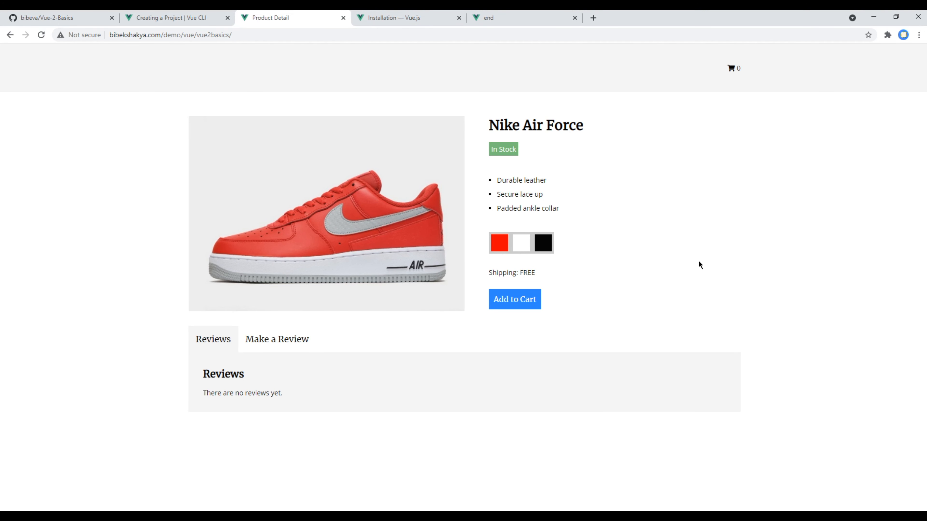
pyautogui.moveTo(494, 125)
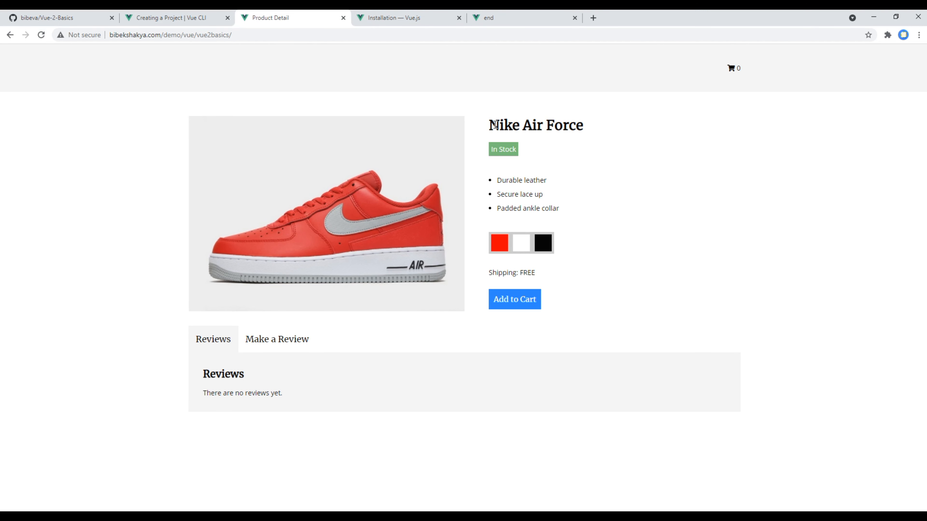
pyautogui.moveTo(696, 195)
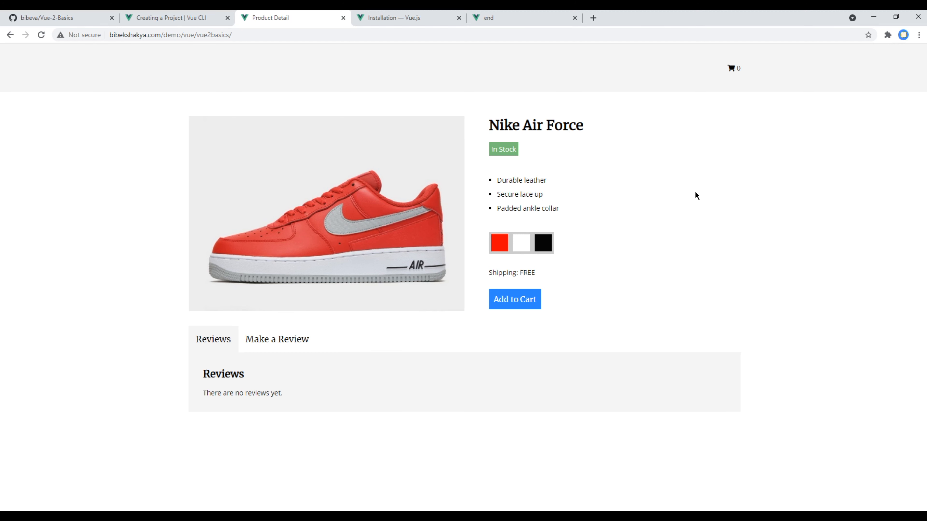
pyautogui.moveTo(674, 211)
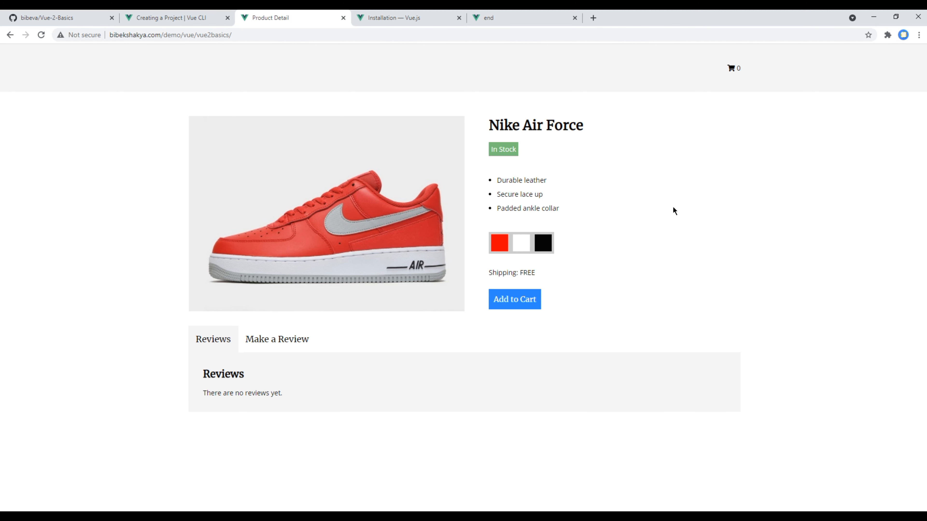